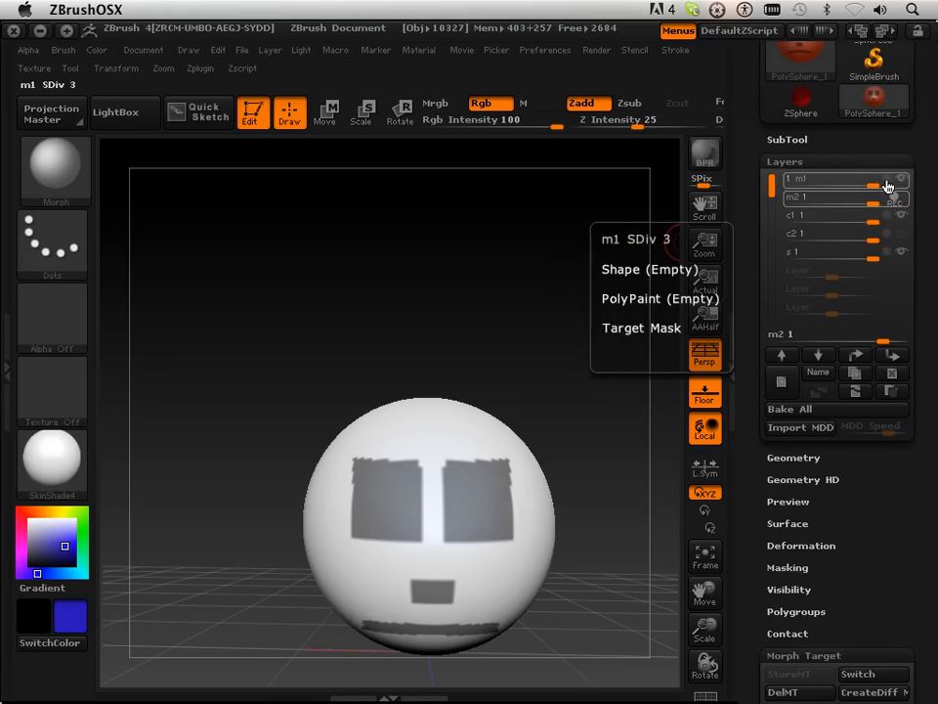
# - Toggle the m1 sculpt layer's visibility in the Layers panel
pyautogui.click(836, 197)
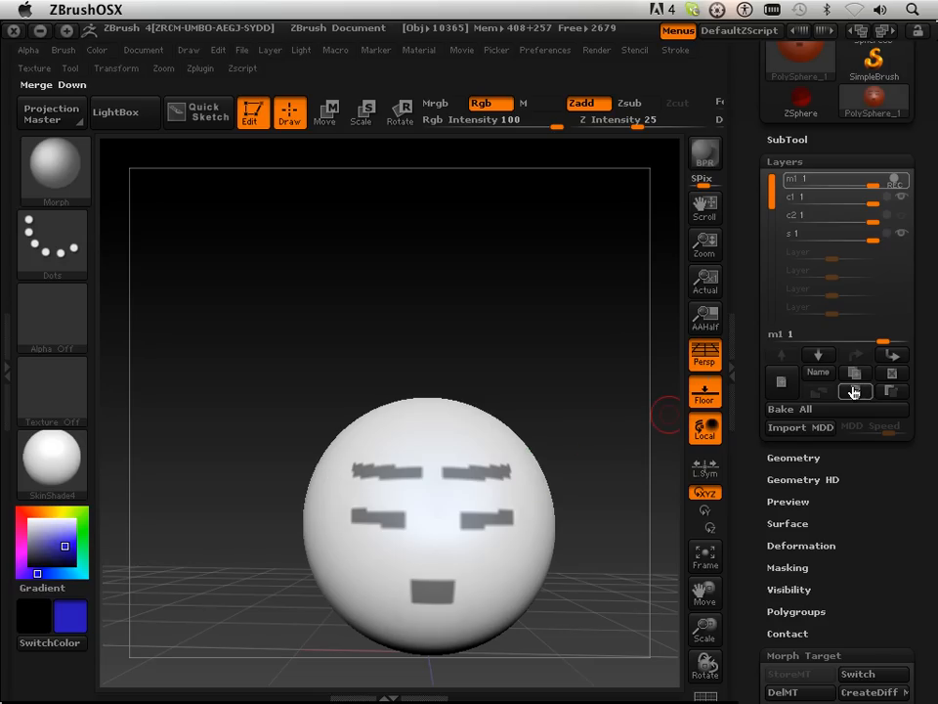
pyautogui.moveTo(856, 391)
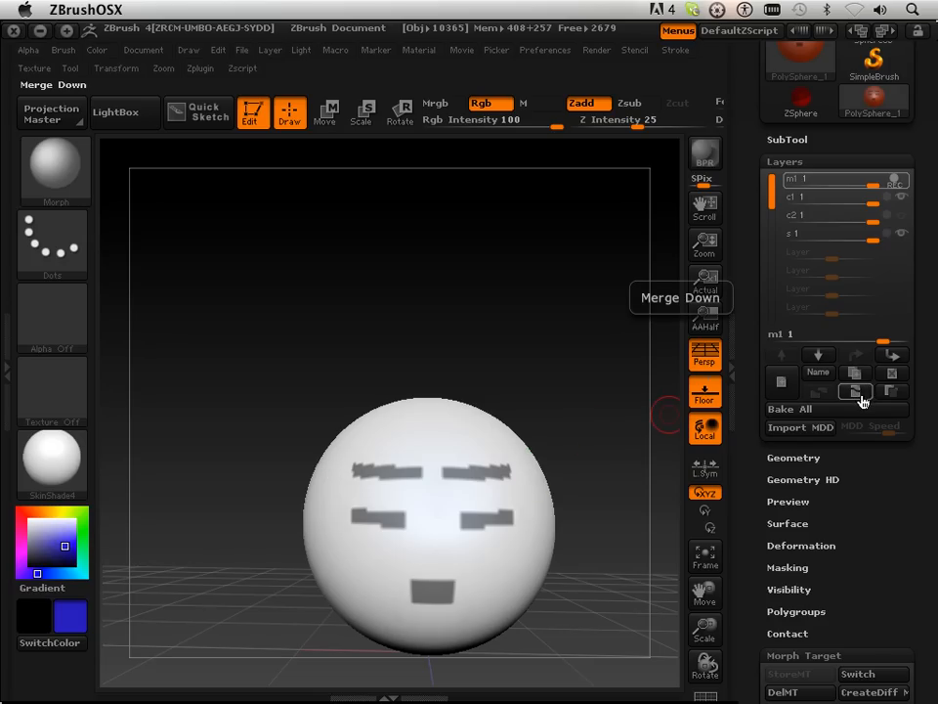
pyautogui.moveTo(855, 393)
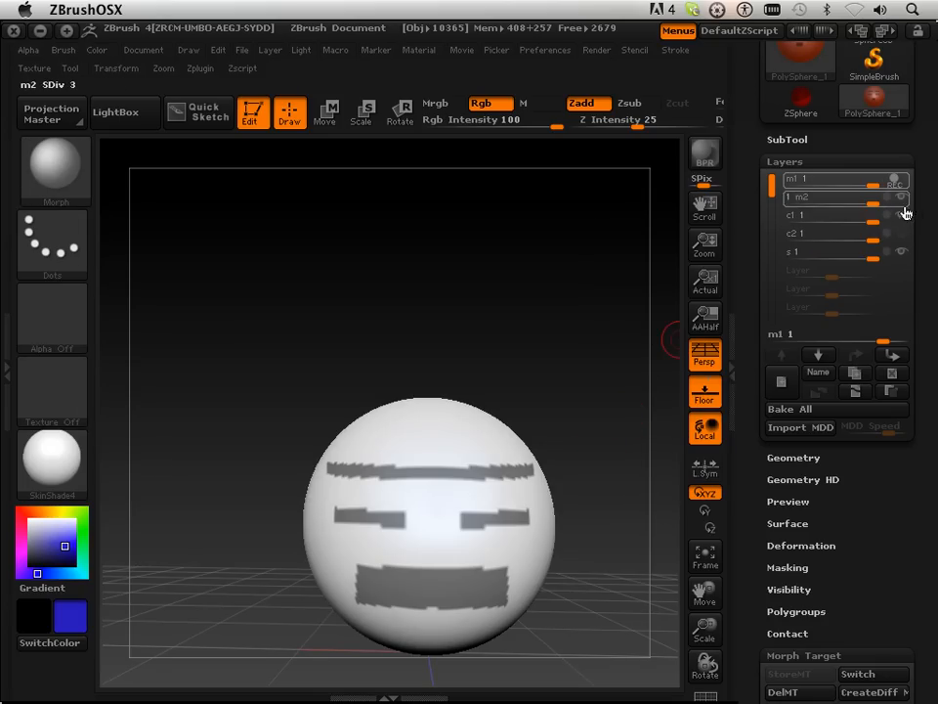
# - Hide the m2 sculpt layer and raise the c1 colour layer's intensity to full strength
pyautogui.click(821, 215)
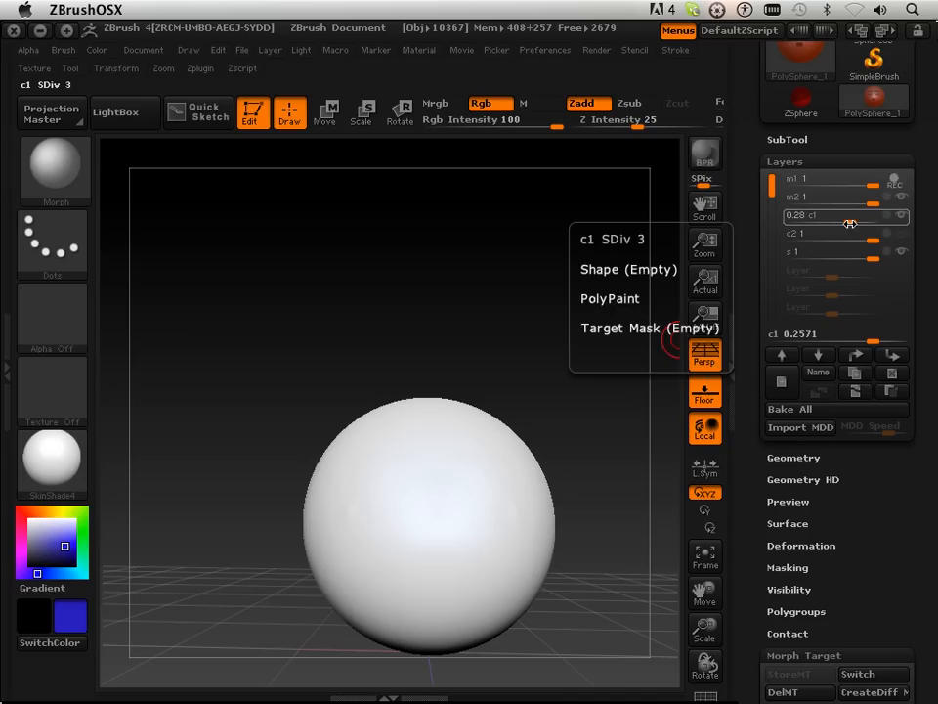
pyautogui.moveTo(851, 223); pyautogui.dragTo(846, 223)
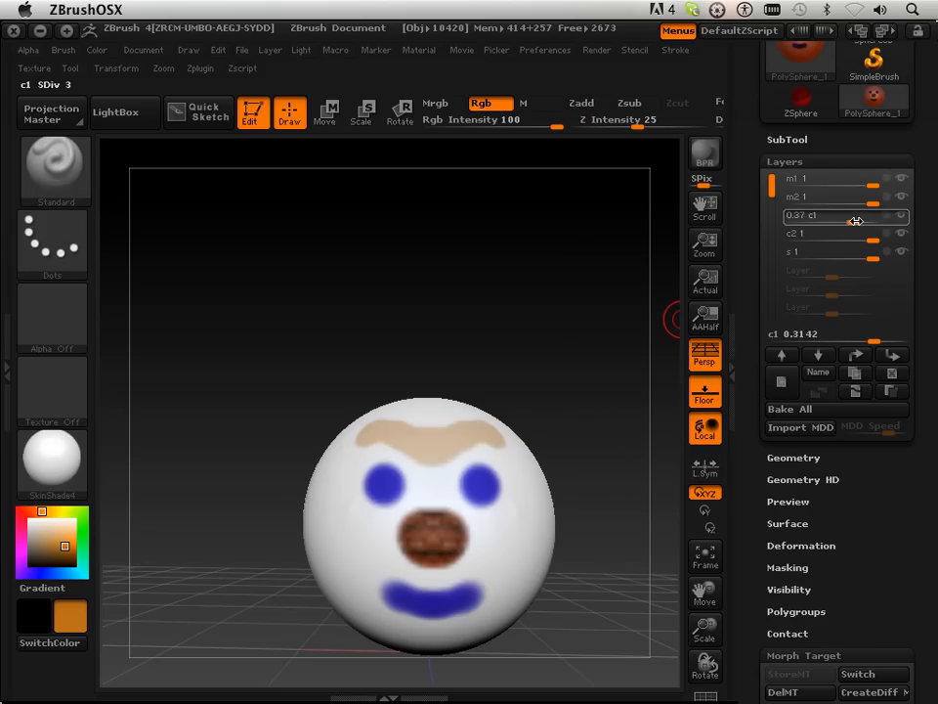
pyautogui.moveTo(846, 216); pyautogui.dragTo(810, 216)
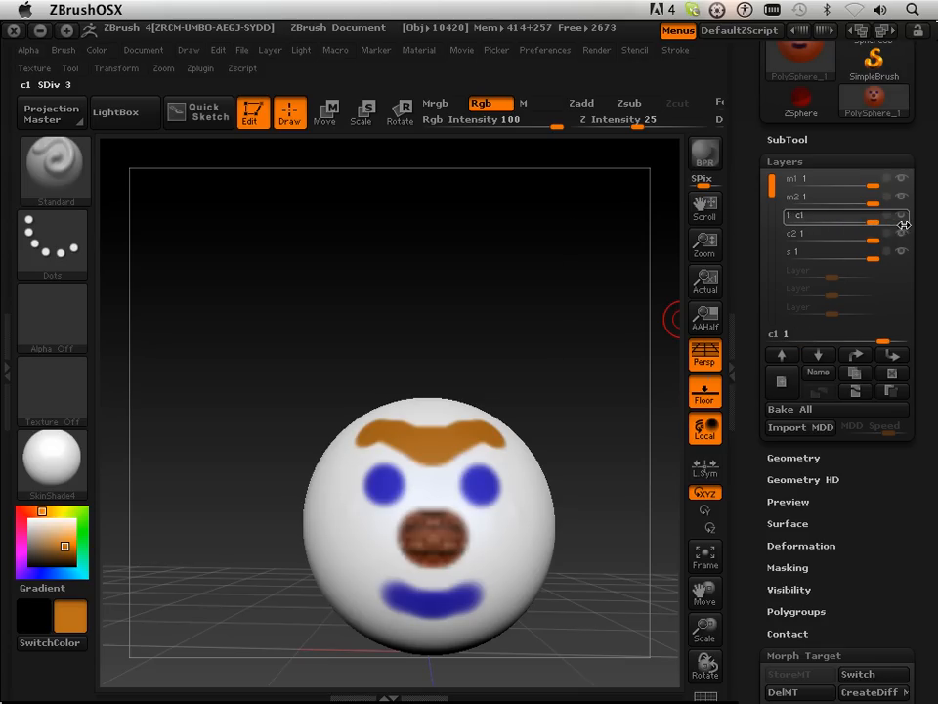
pyautogui.moveTo(880, 215); pyautogui.dragTo(840, 215)
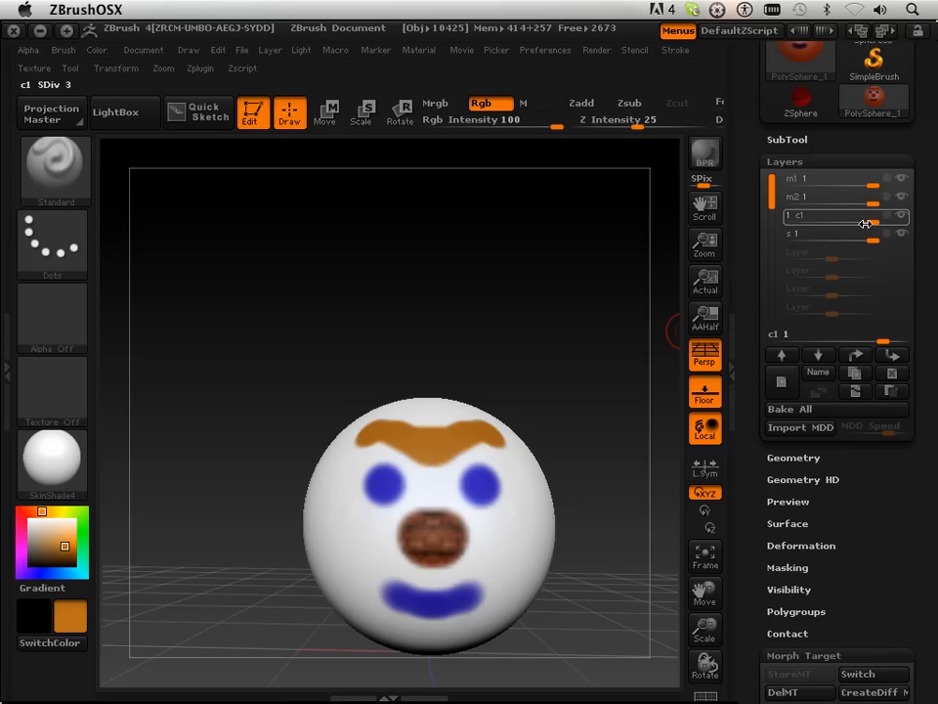
# - Hide and reshow the c1 colour layer to compare, then select the s layer
pyautogui.click(900, 224)
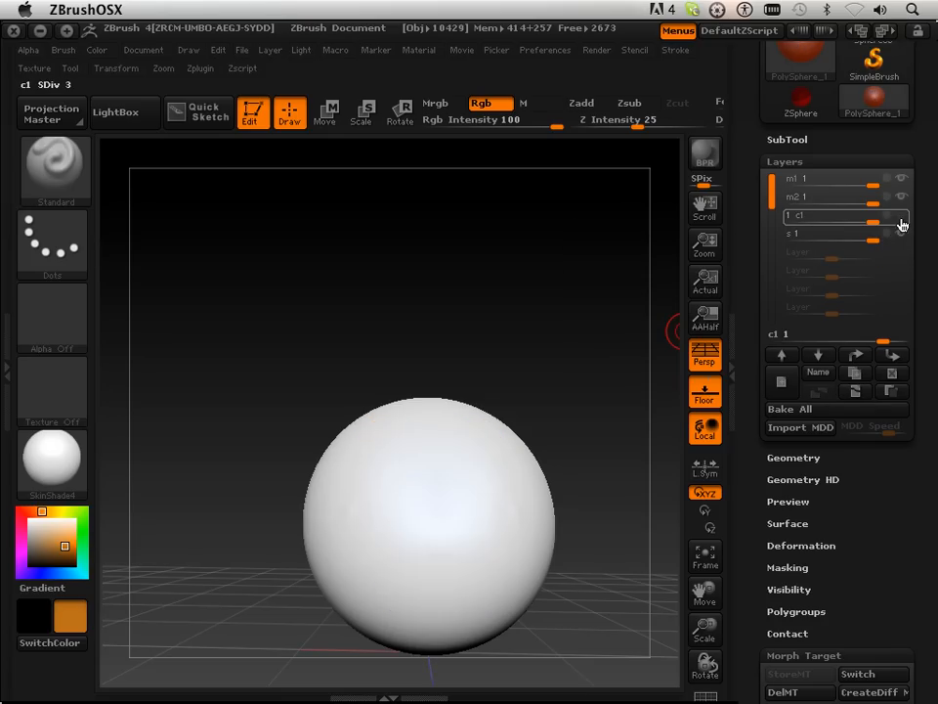
pyautogui.click(901, 215)
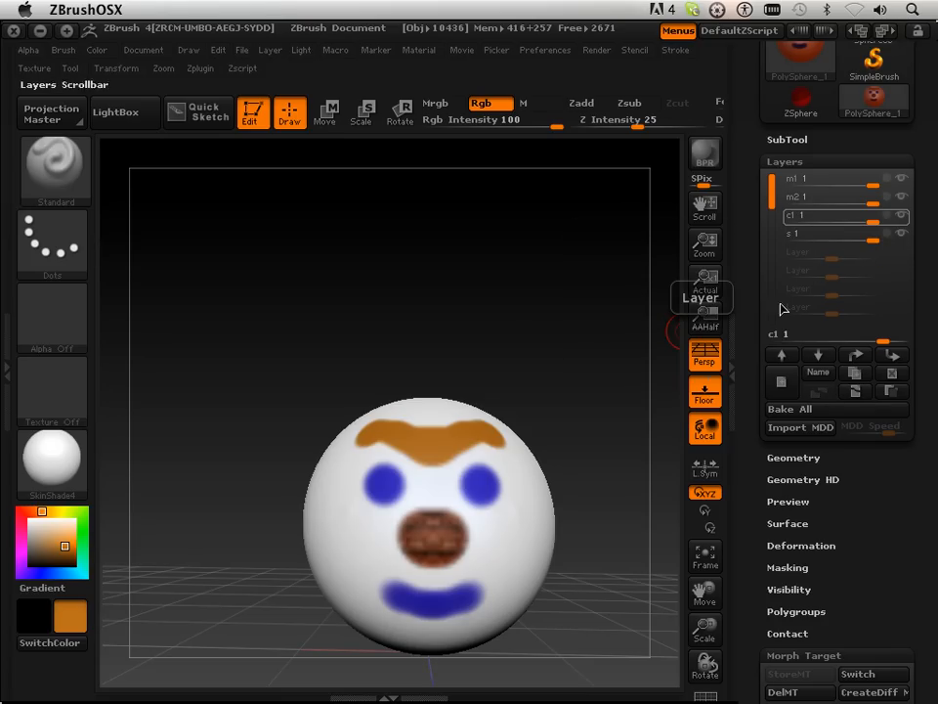
pyautogui.moveTo(816, 292)
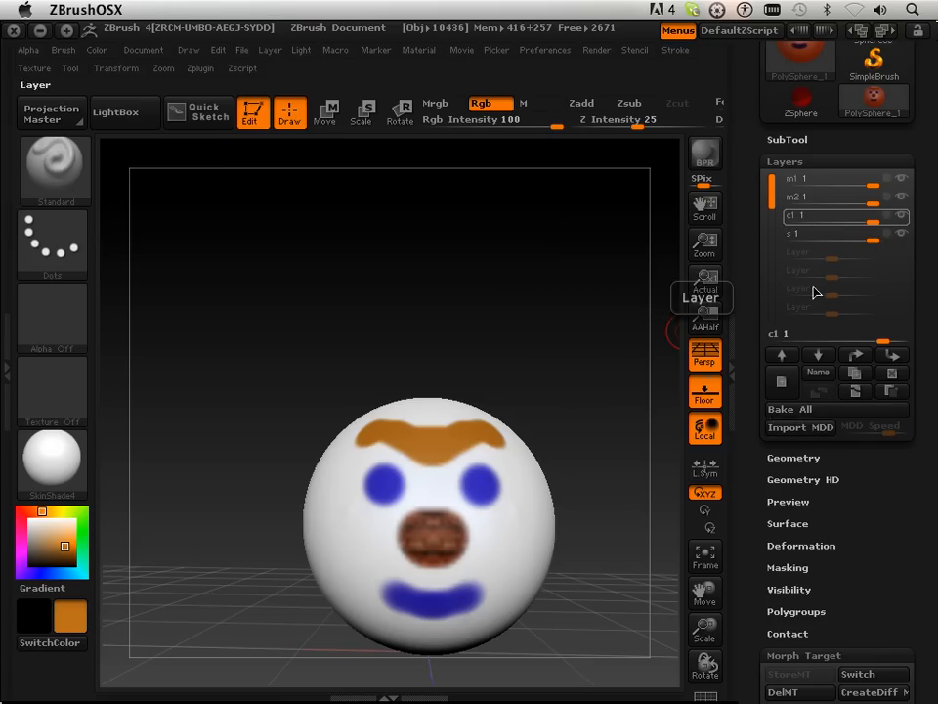
pyautogui.click(796, 232)
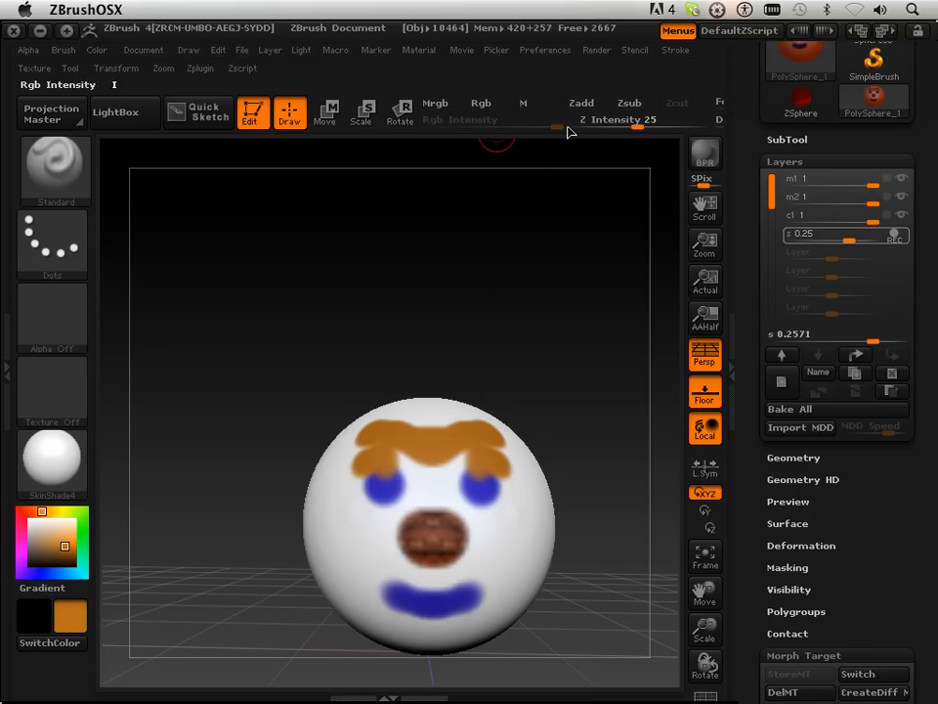
# - Show the s layer at full strength, toggling Rgb and Zadd while slightly orbiting the sphere
pyautogui.click(580, 103)
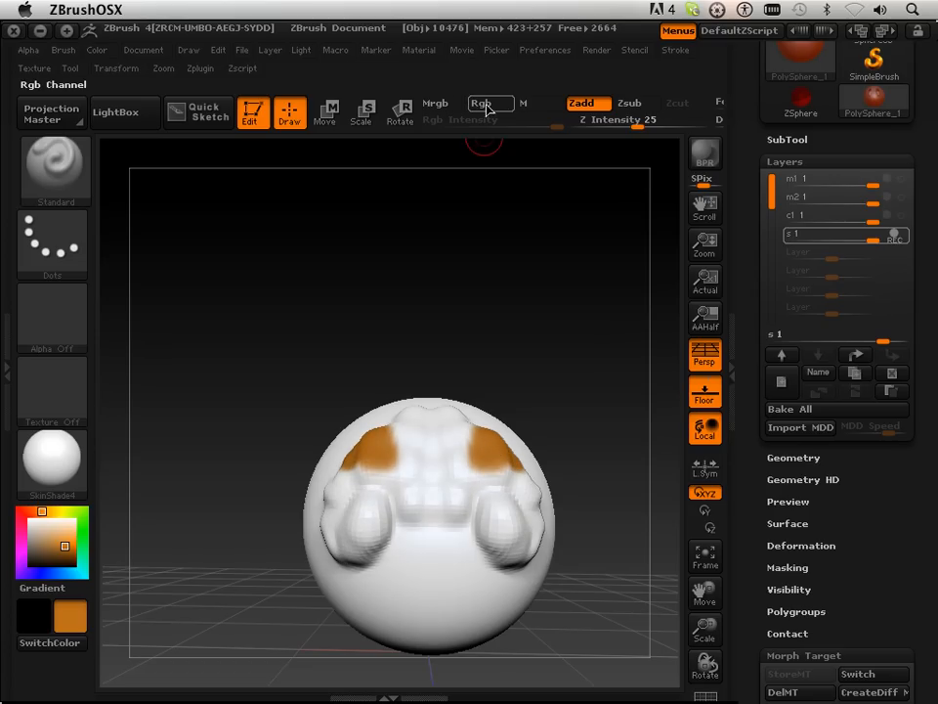
pyautogui.click(481, 104)
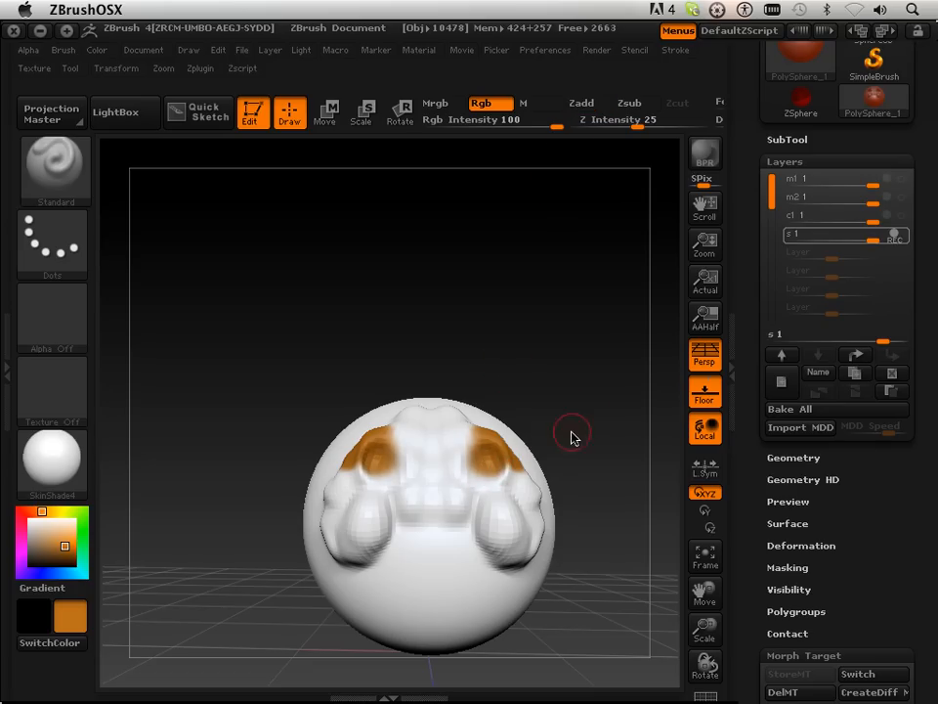
pyautogui.moveTo(572, 435); pyautogui.dragTo(599, 518)
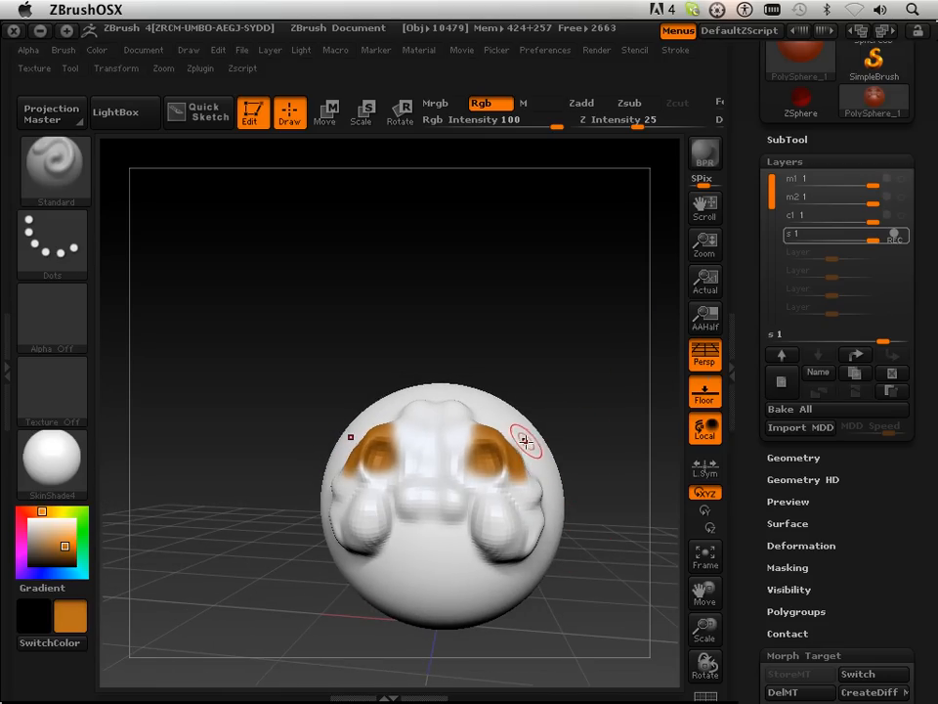
pyautogui.click(581, 102)
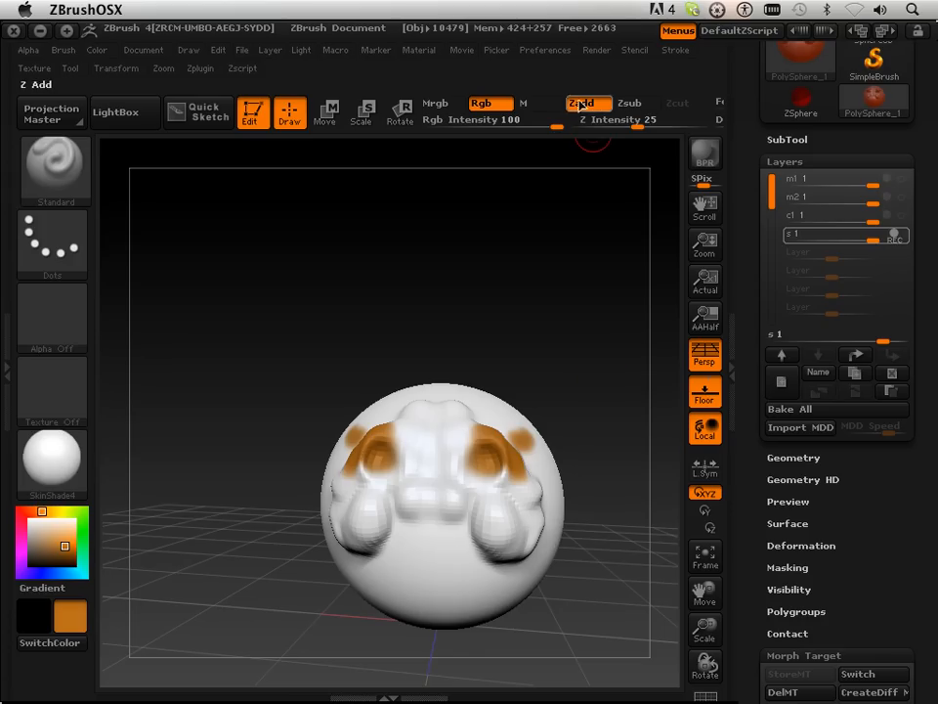
pyautogui.click(480, 102)
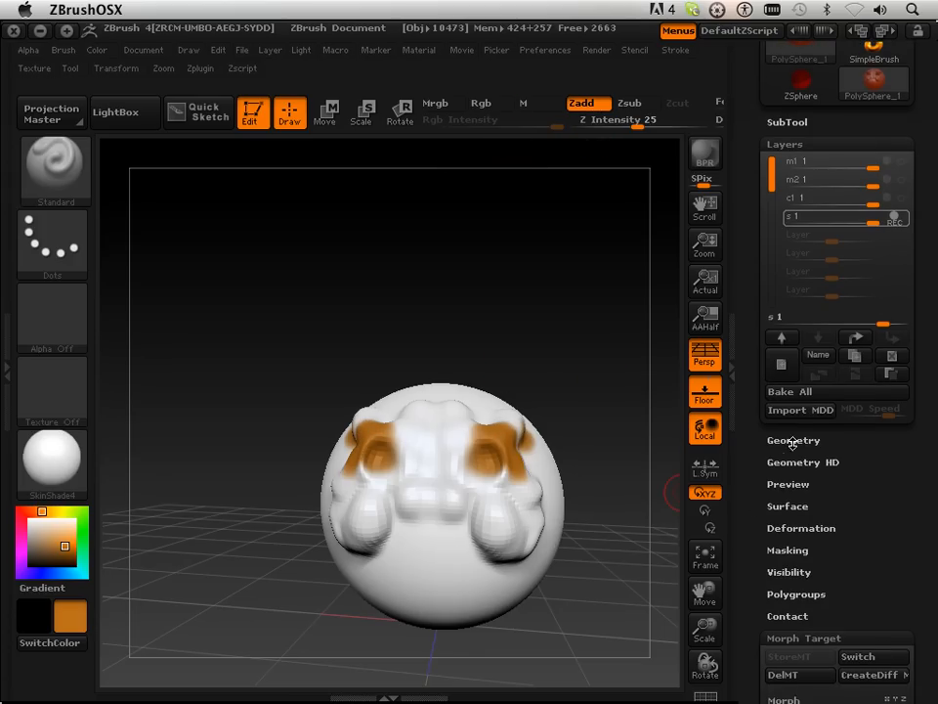
# - Divide the sphere up to SDiv 4 under Geometry, with s layer recording off
pyautogui.click(793, 440)
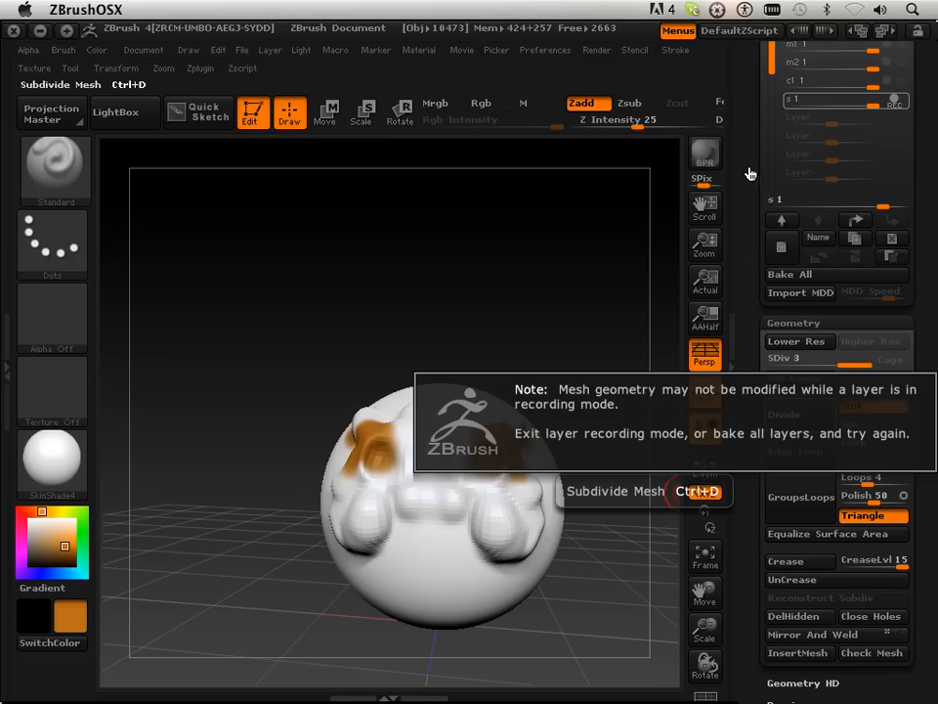
pyautogui.moveTo(752, 181)
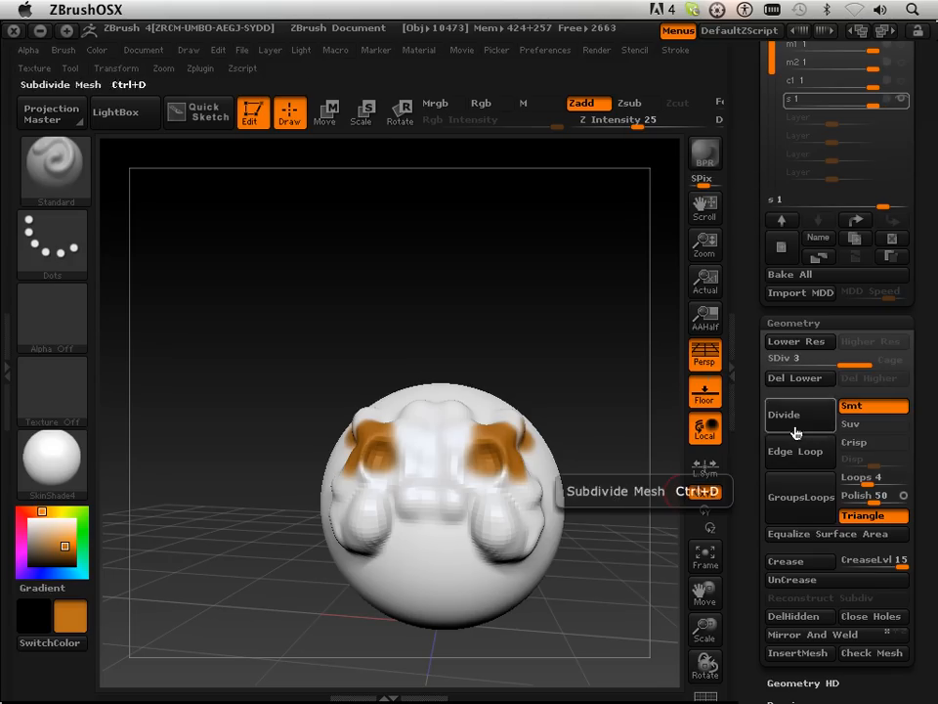
pyautogui.click(784, 414)
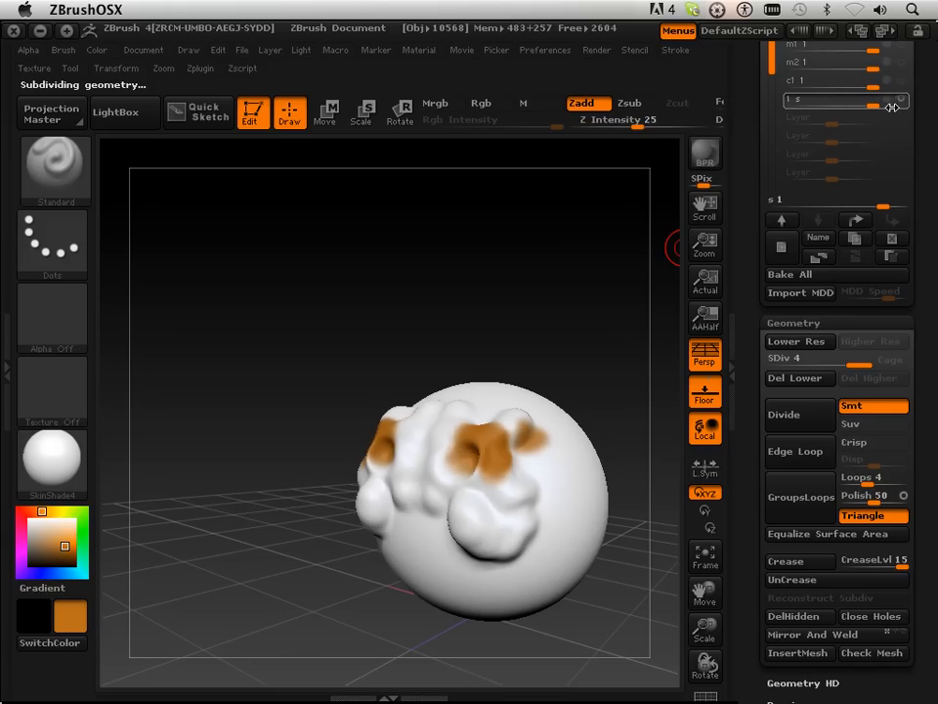
pyautogui.click(866, 340)
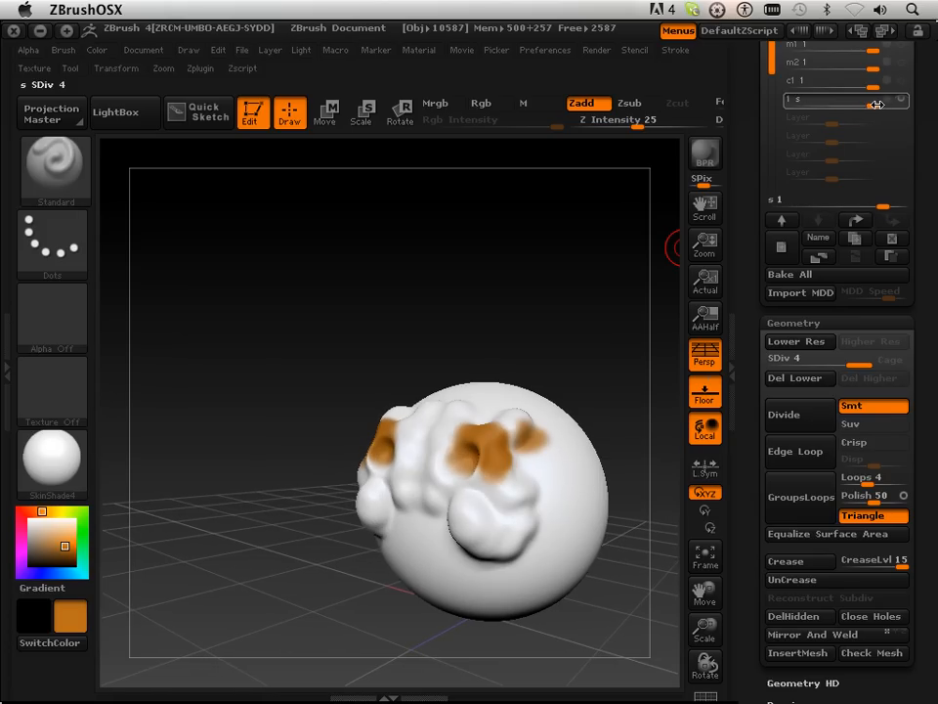
pyautogui.moveTo(785, 415)
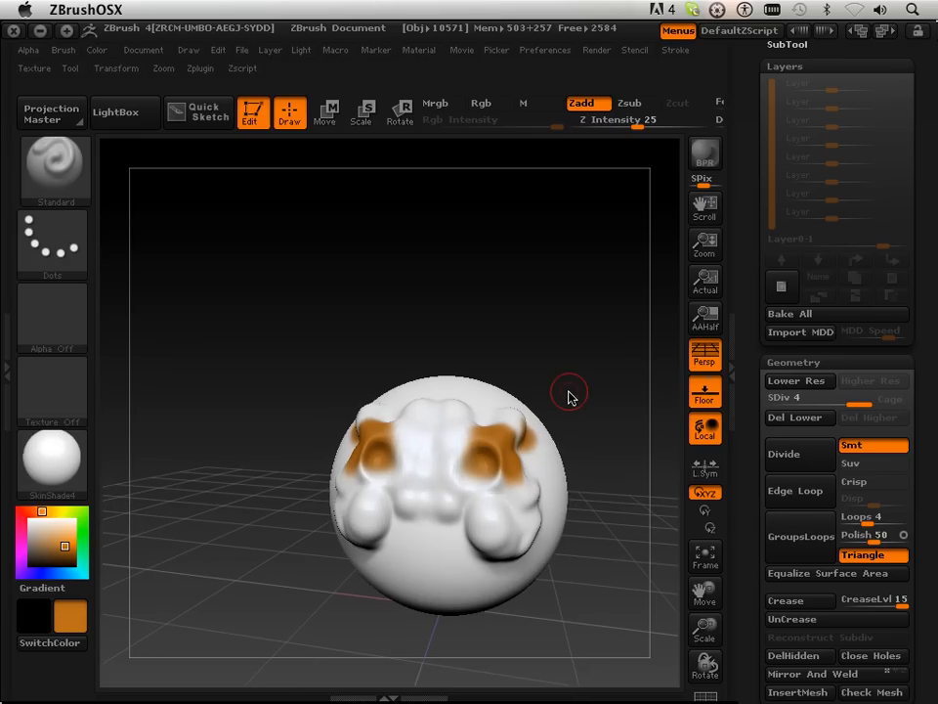
pyautogui.moveTo(567, 406)
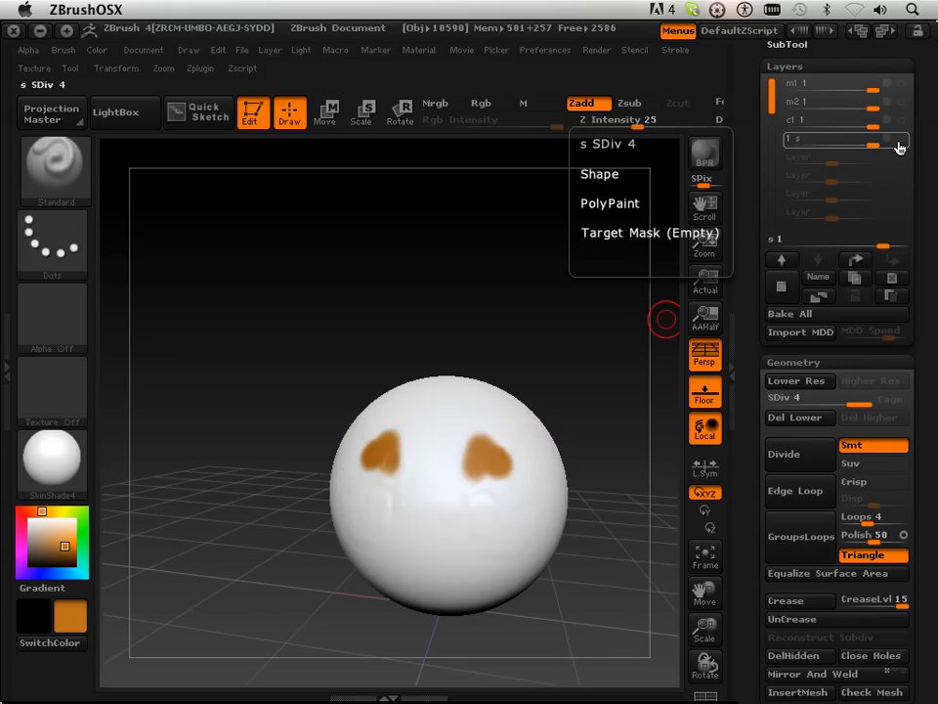
# - Scroll down the Layers panel to reach Bake All
pyautogui.scroll(-3)
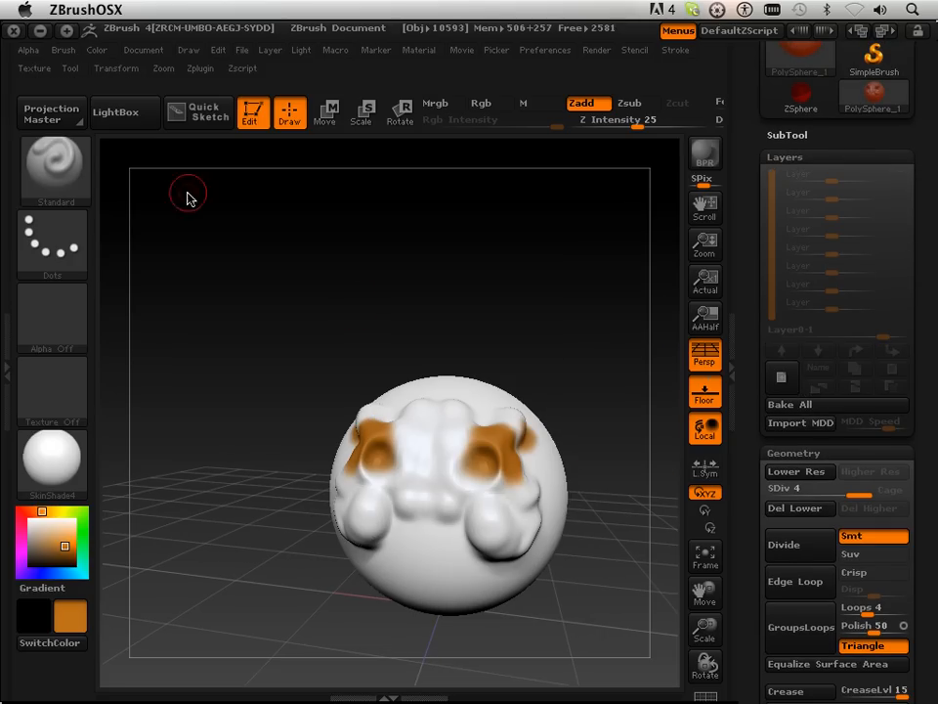
# - Pick the Morph brush from the Brush palette and turn off Rgb
pyautogui.click(54, 166)
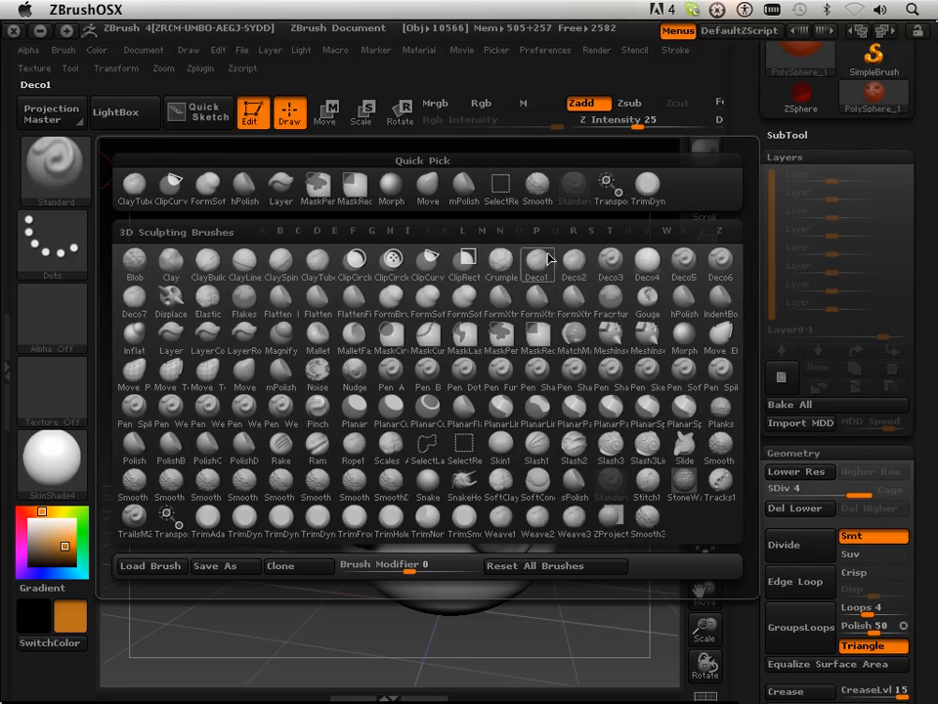
pyautogui.click(537, 258)
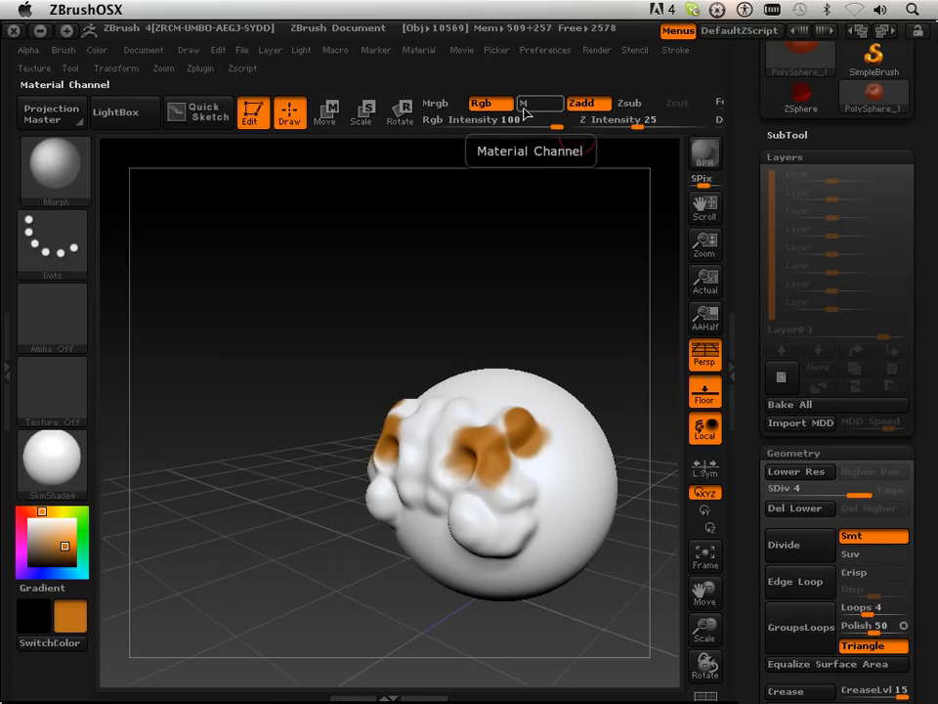
pyautogui.click(480, 104)
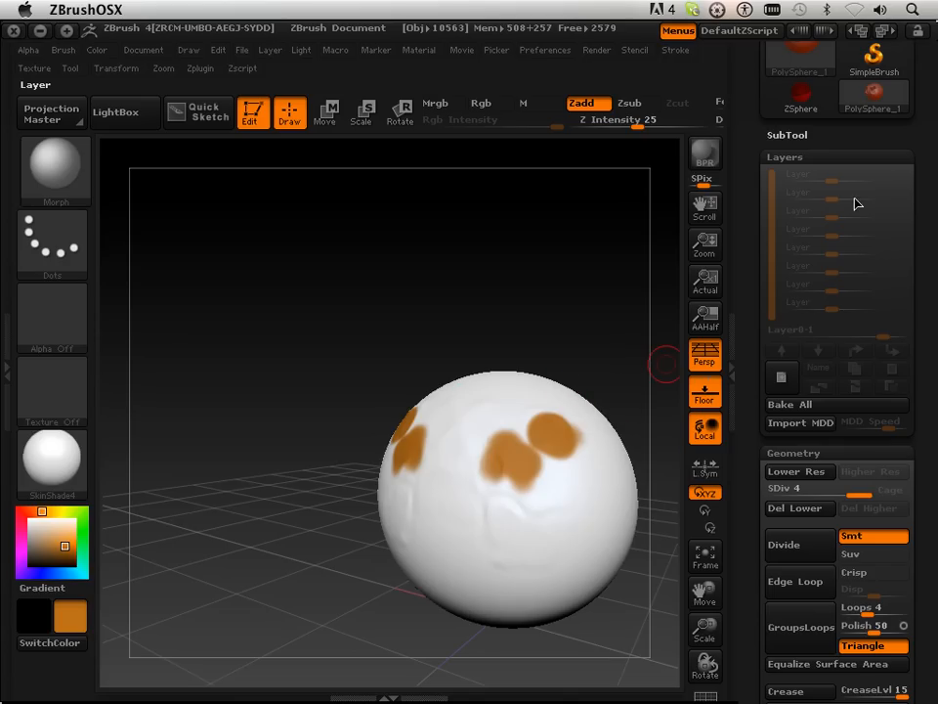
pyautogui.moveTo(486, 493)
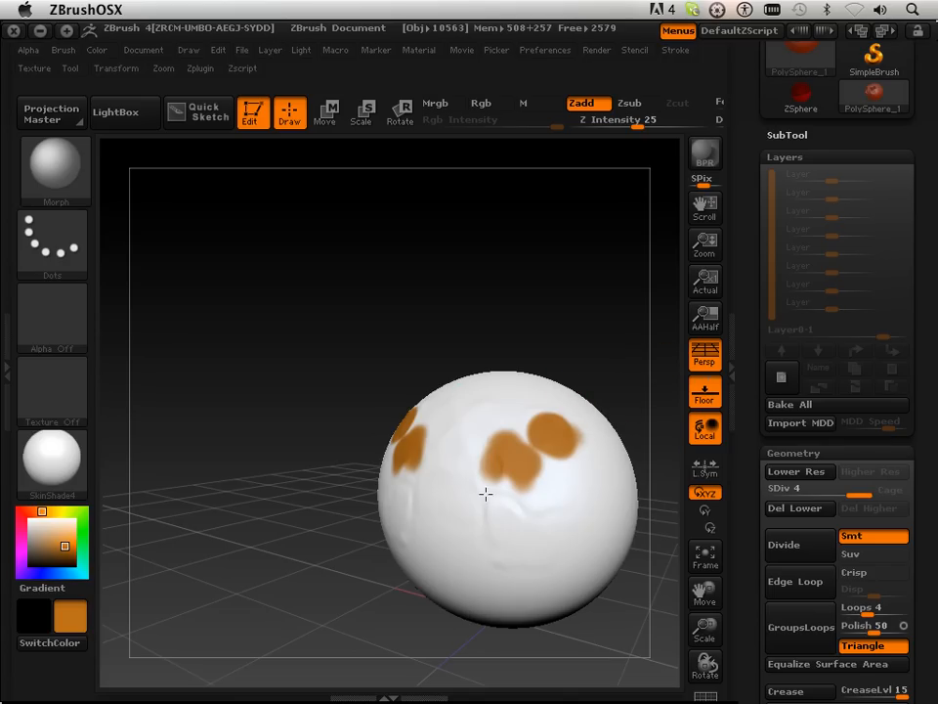